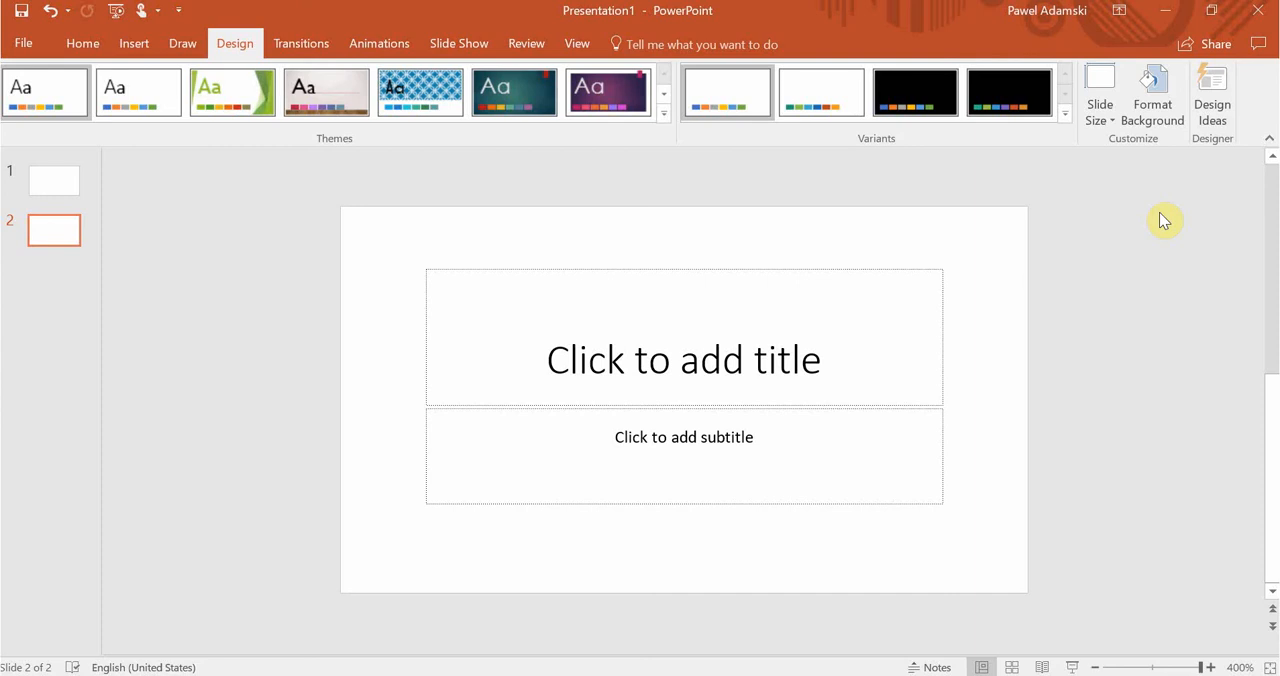
pyautogui.moveTo(150, 50)
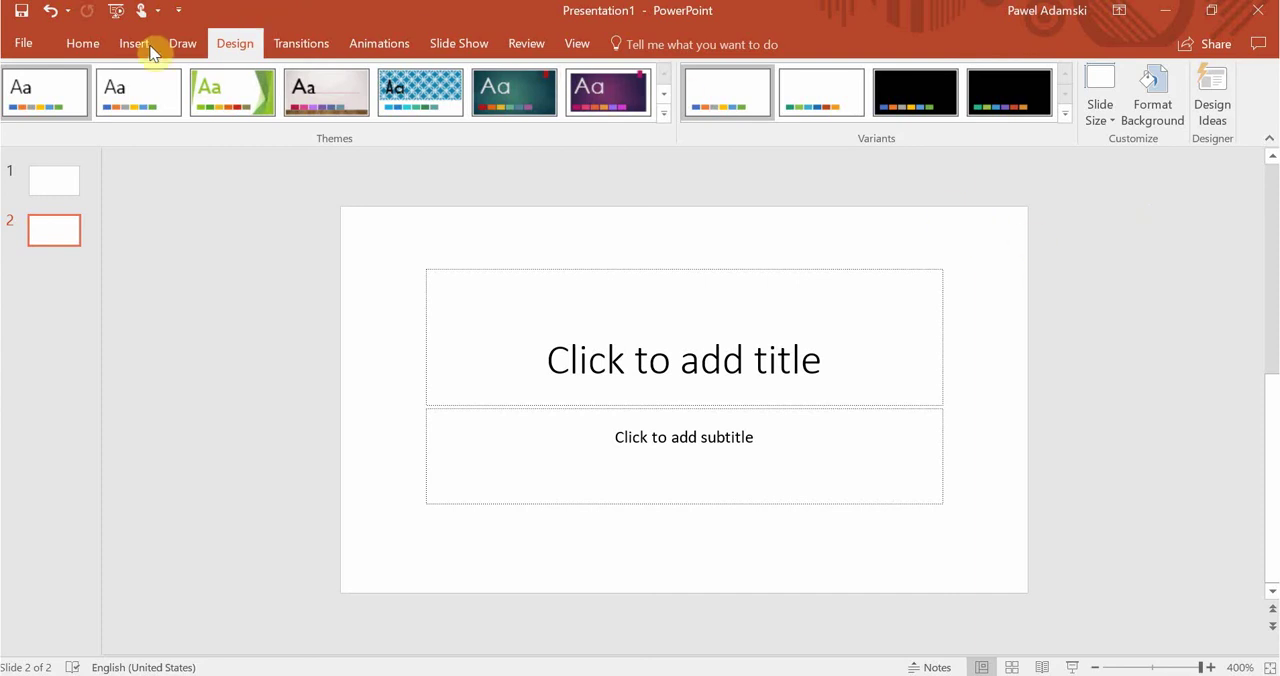
pyautogui.moveTo(301, 44)
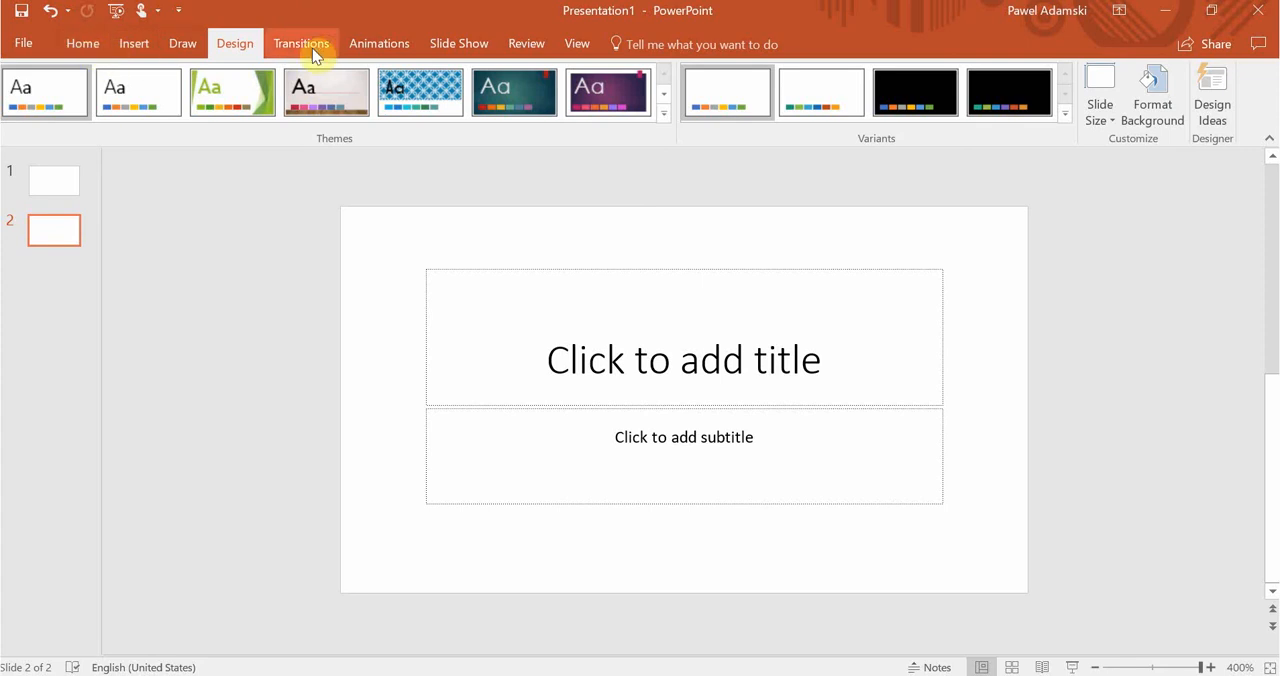
pyautogui.moveTo(234, 43)
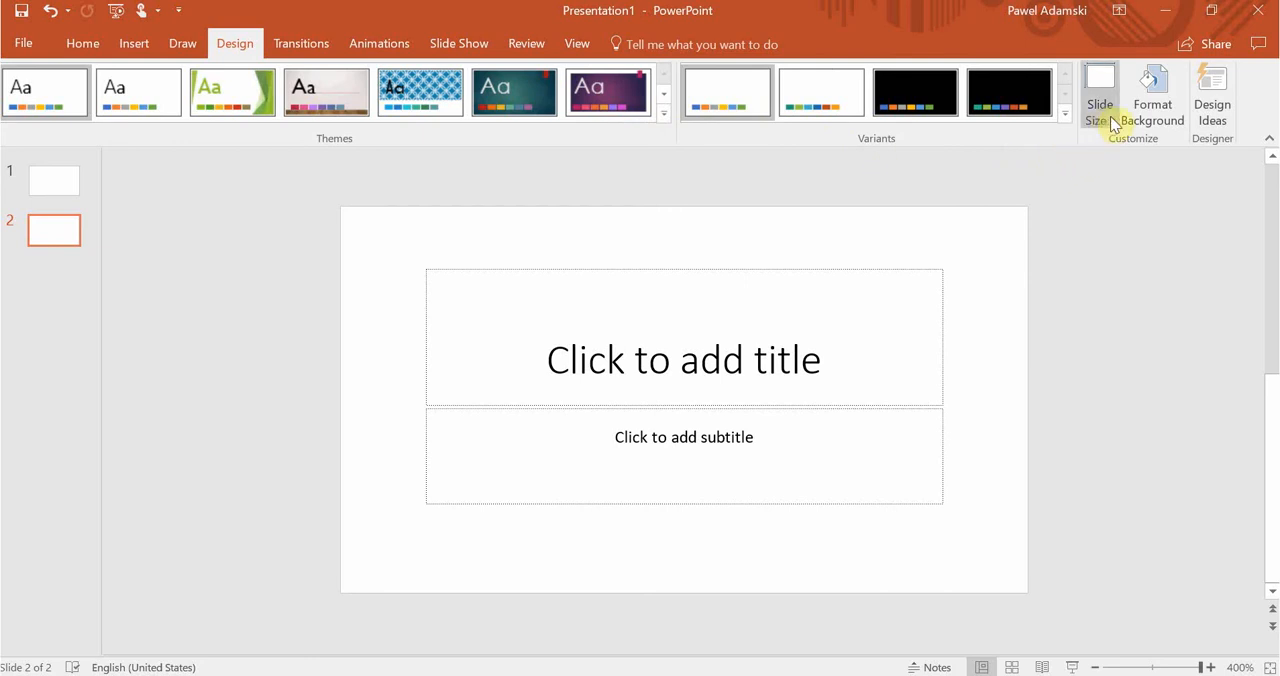
# Open the Slide Size dropdown, showing Widescreen (16:9) as the current size
pyautogui.click(1100, 95)
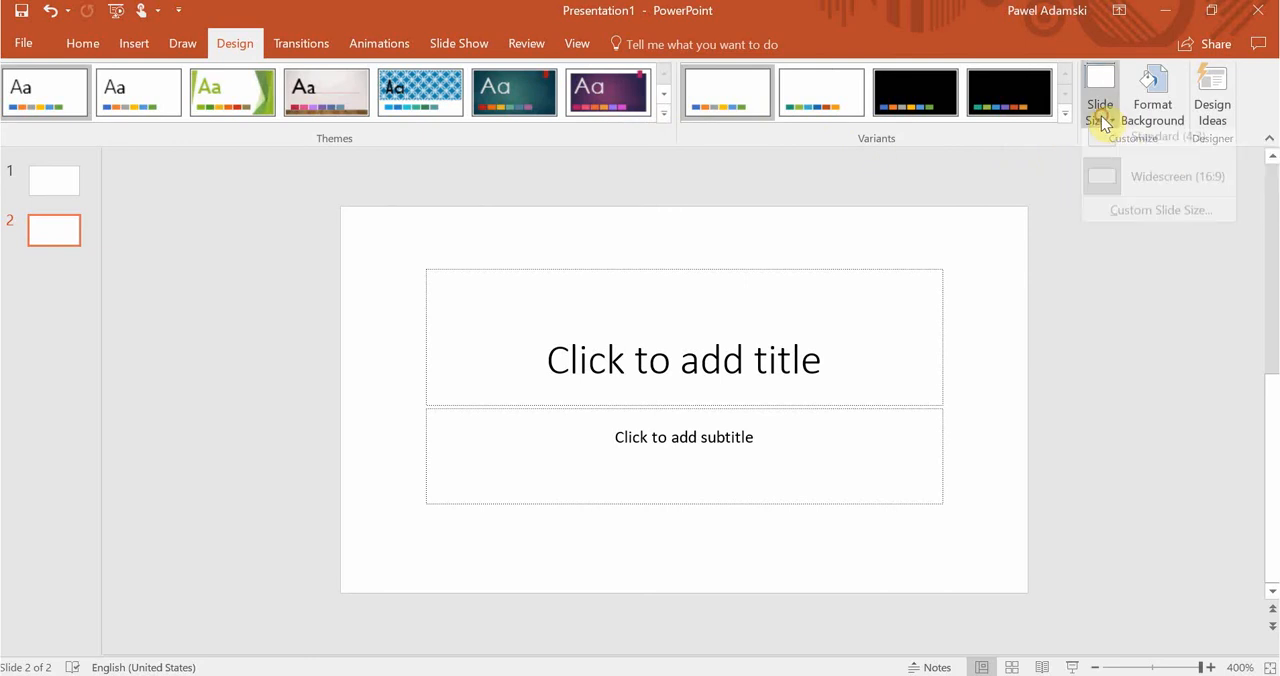
pyautogui.click(1100, 95)
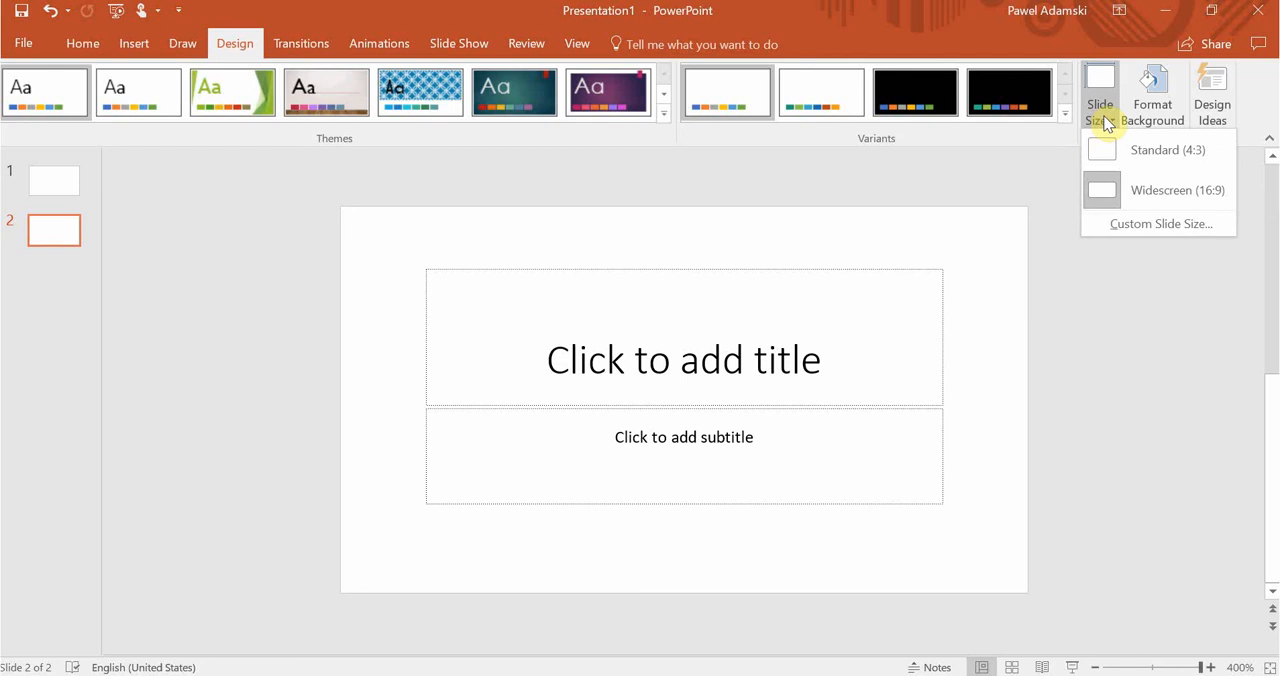
pyautogui.moveTo(1108, 125)
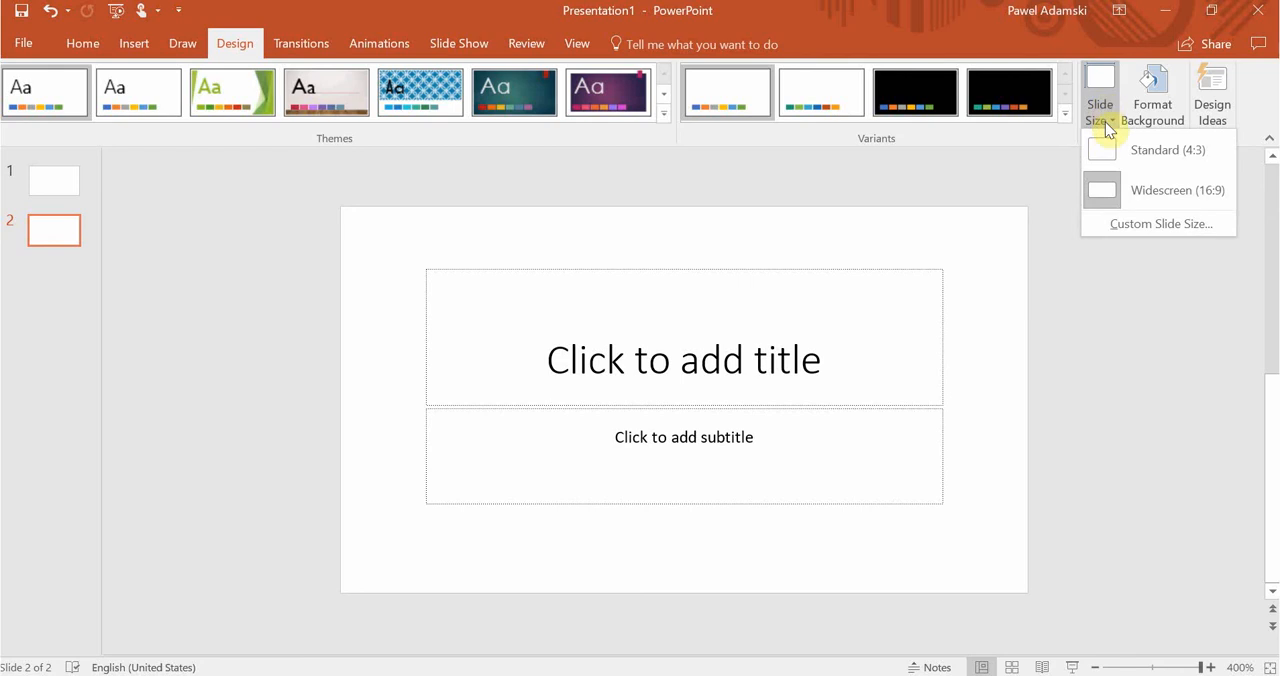
pyautogui.moveTo(1113, 120)
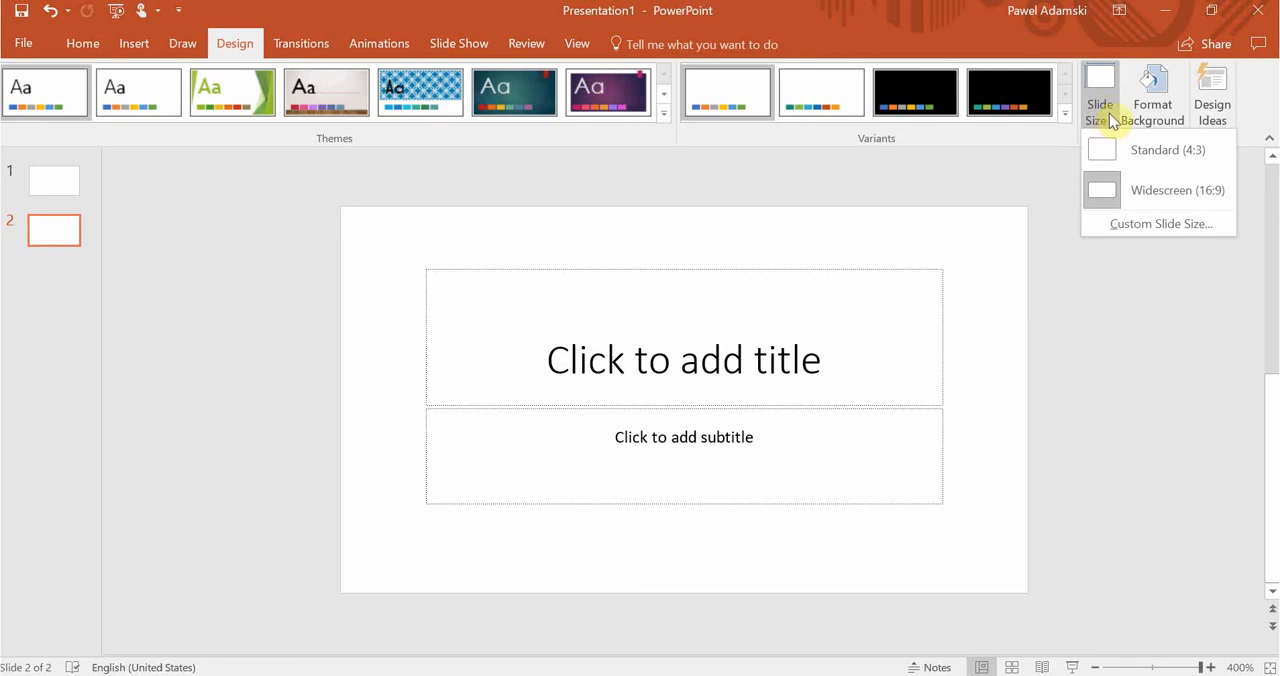
pyautogui.moveTo(1122, 150)
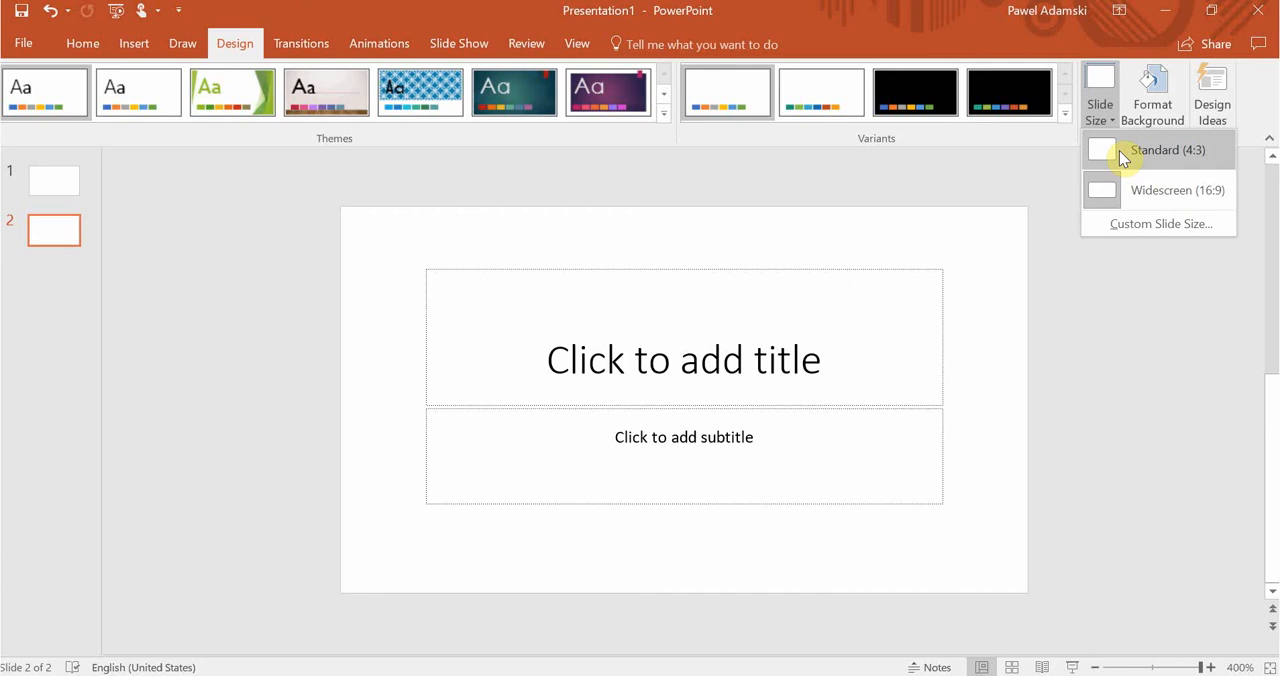
pyautogui.moveTo(1143, 170)
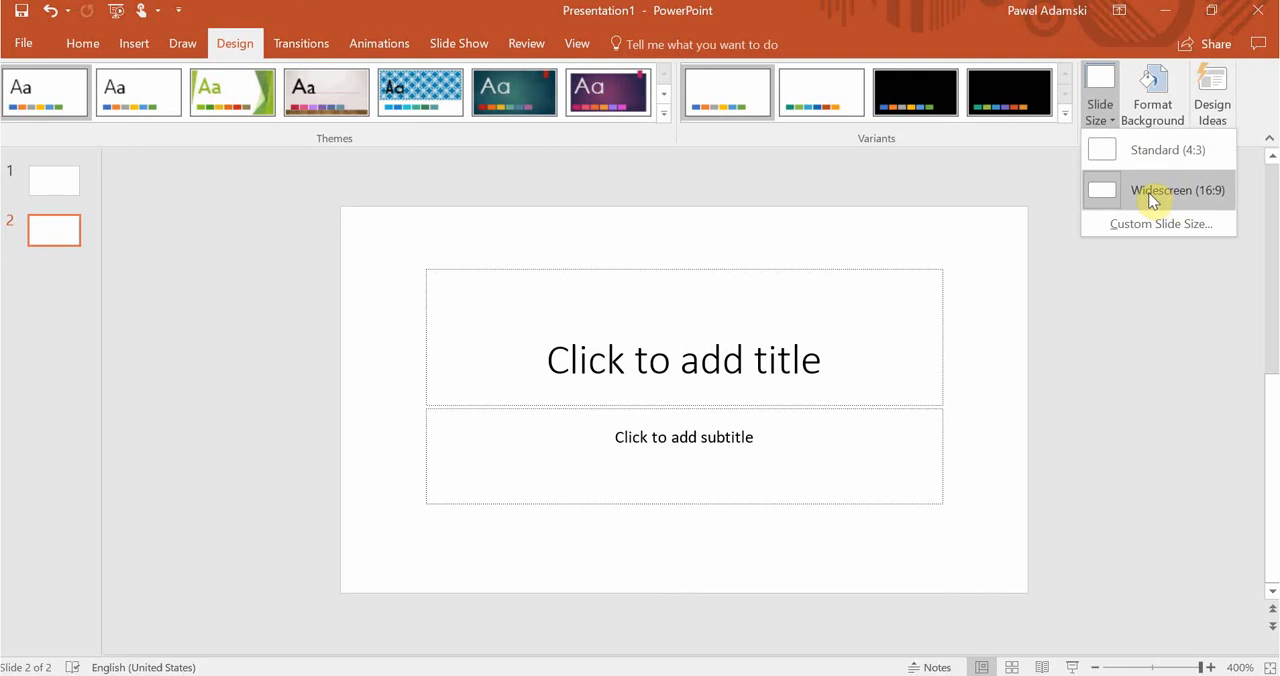
pyautogui.moveTo(1158, 223)
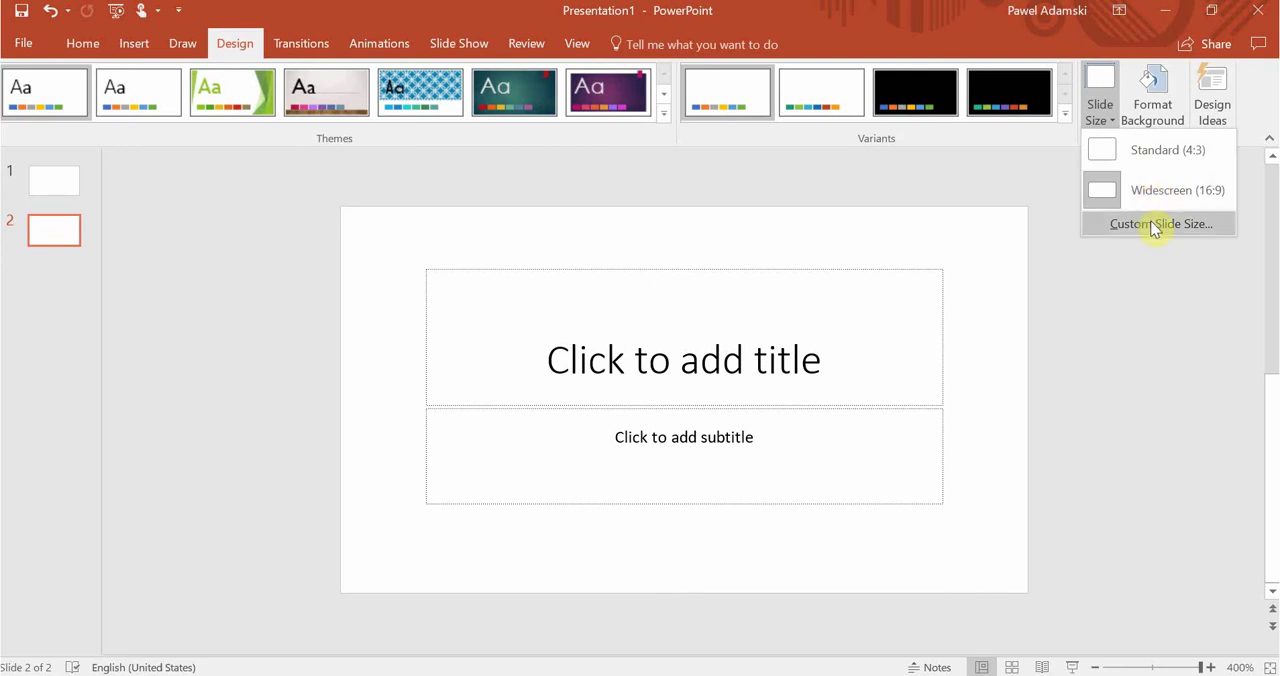
pyautogui.moveTo(1168, 232)
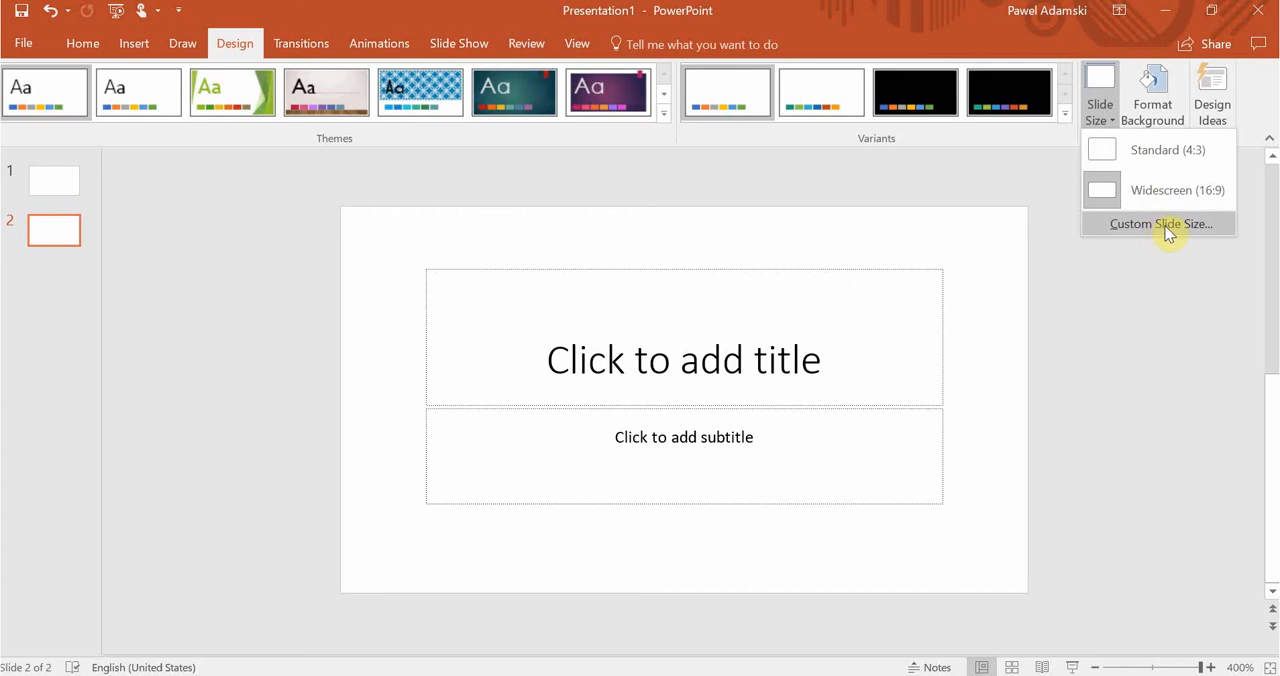
pyautogui.click(1160, 223)
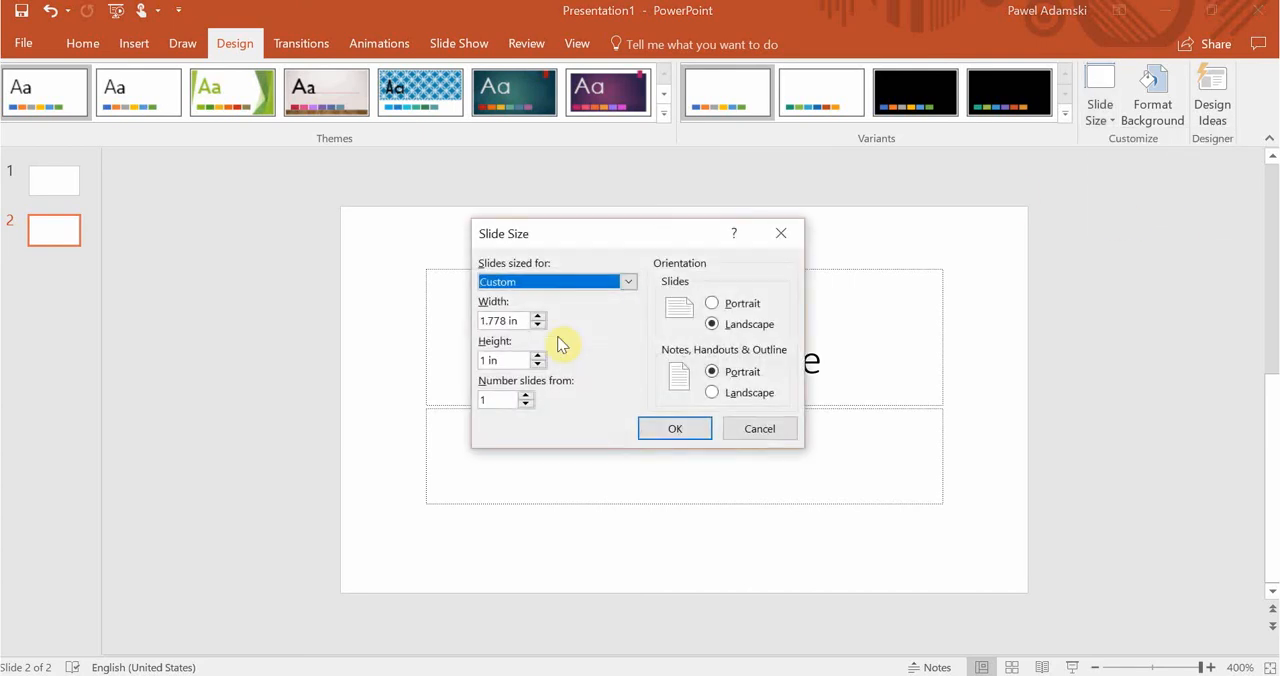
pyautogui.click(628, 281)
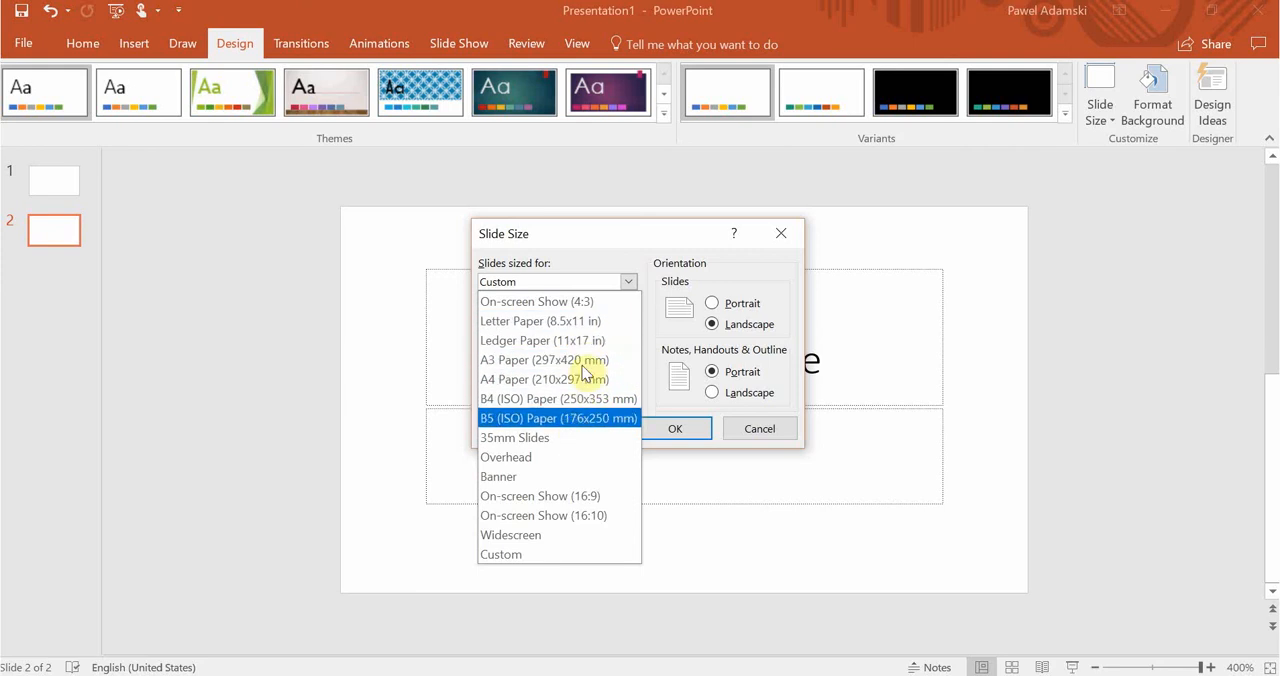
pyautogui.click(500, 554)
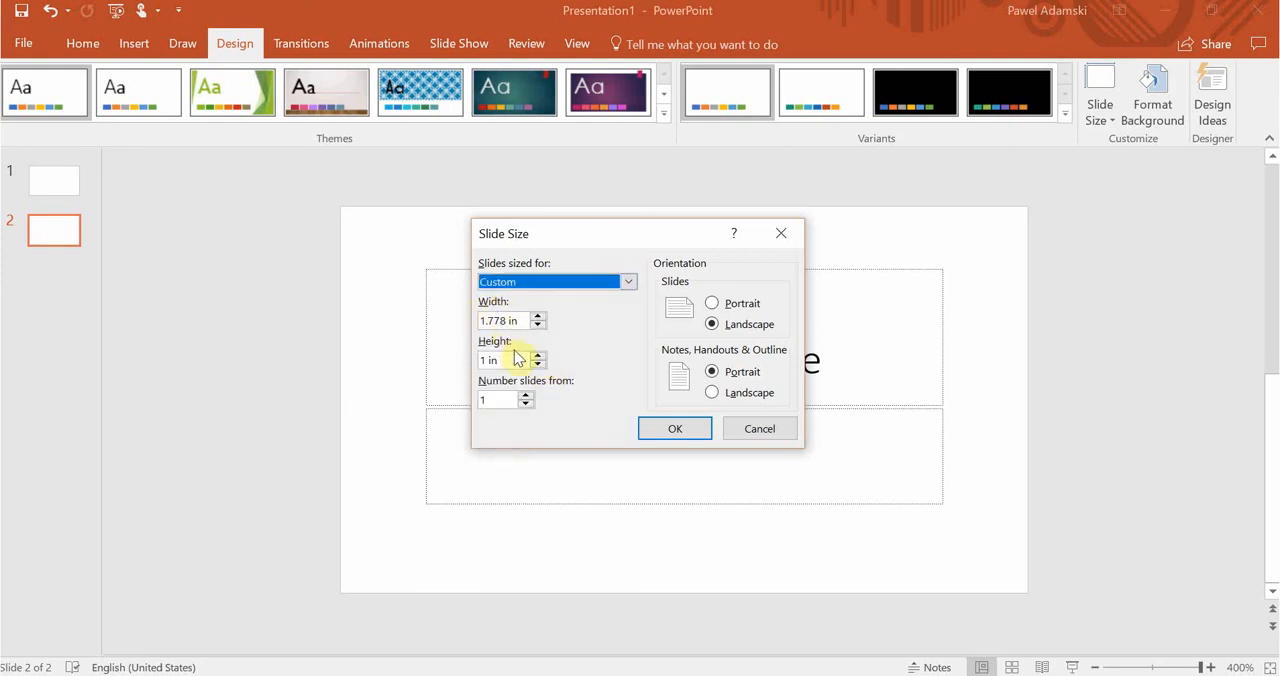
pyautogui.moveTo(700, 470)
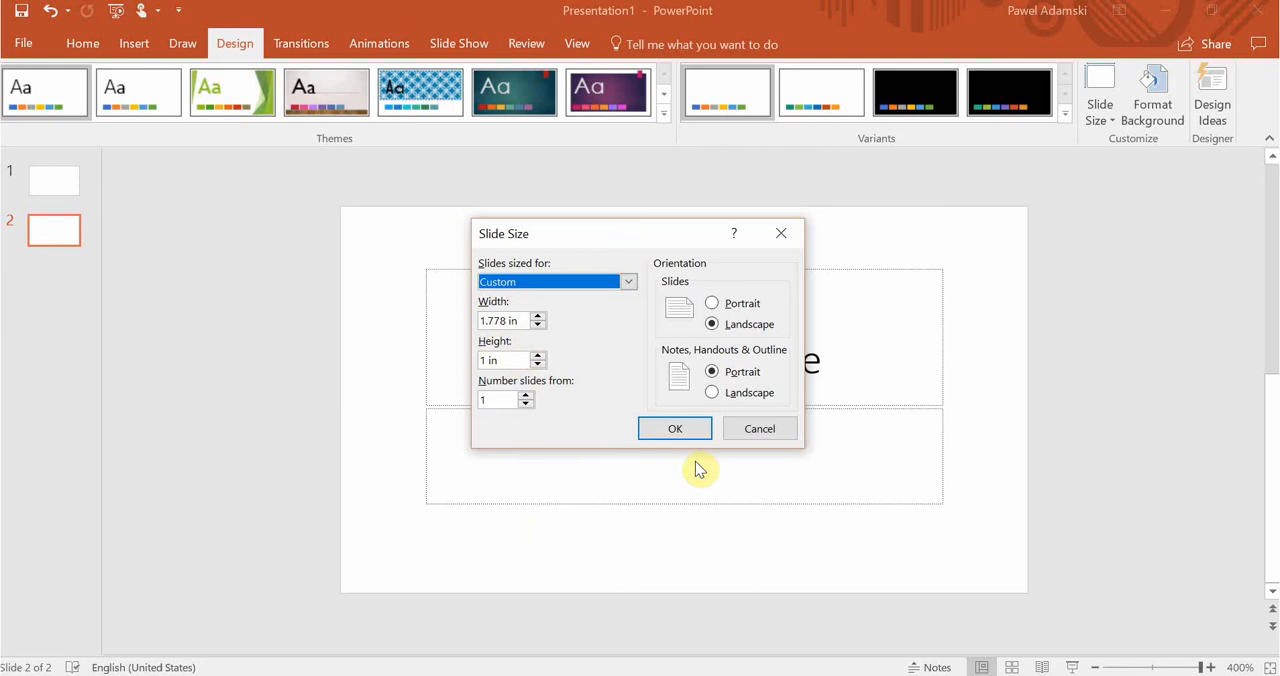
pyautogui.click(674, 428)
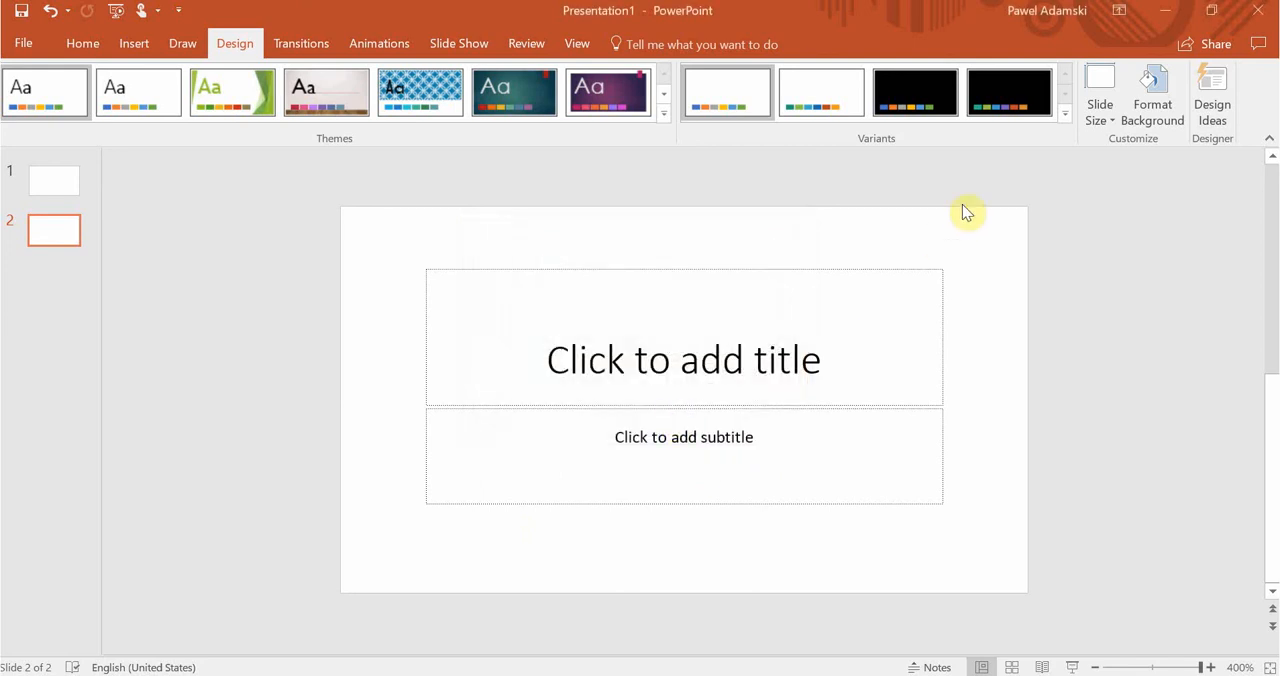
# Resize both slides to the 8 by 1 inch Banner size using Ensure Fit
pyautogui.click(1099, 95)
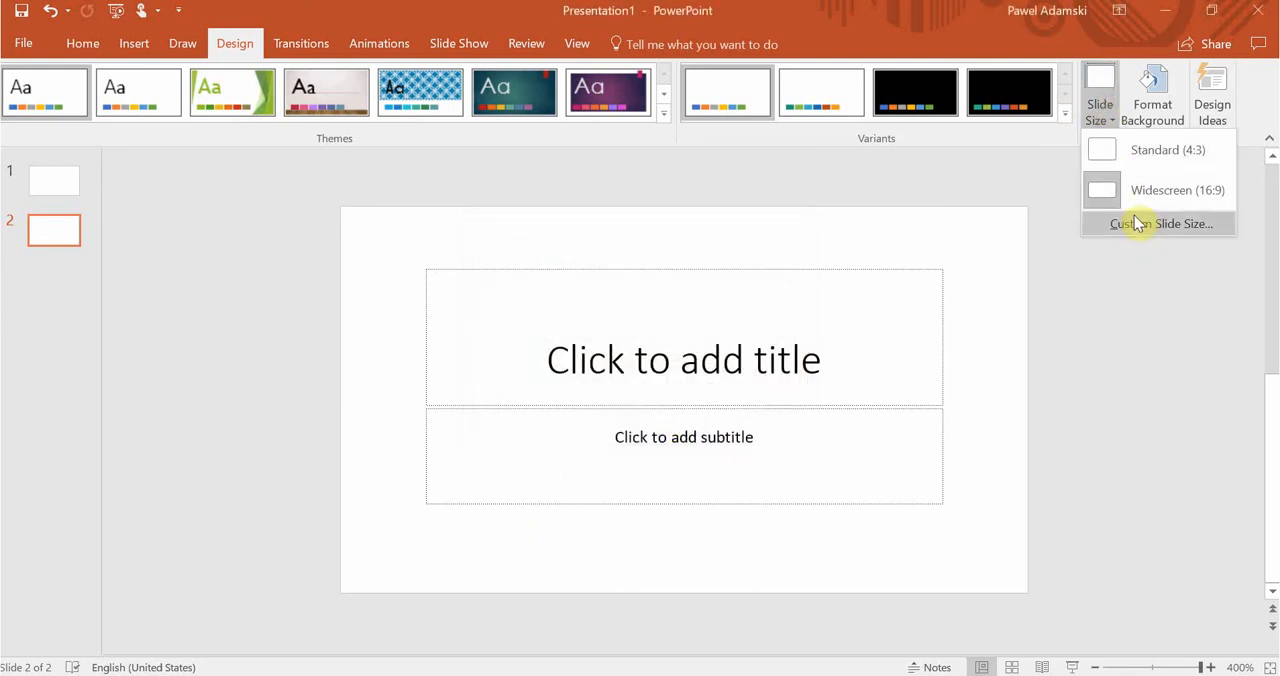
pyautogui.click(1160, 223)
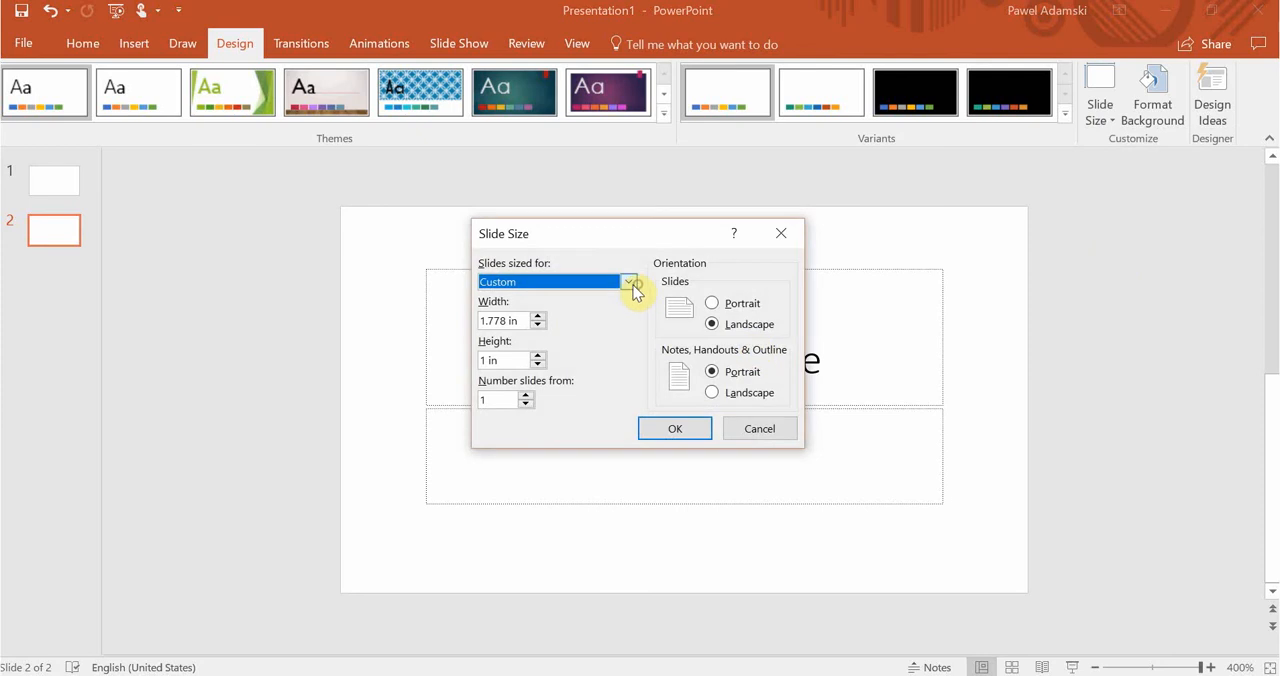
pyautogui.click(628, 281)
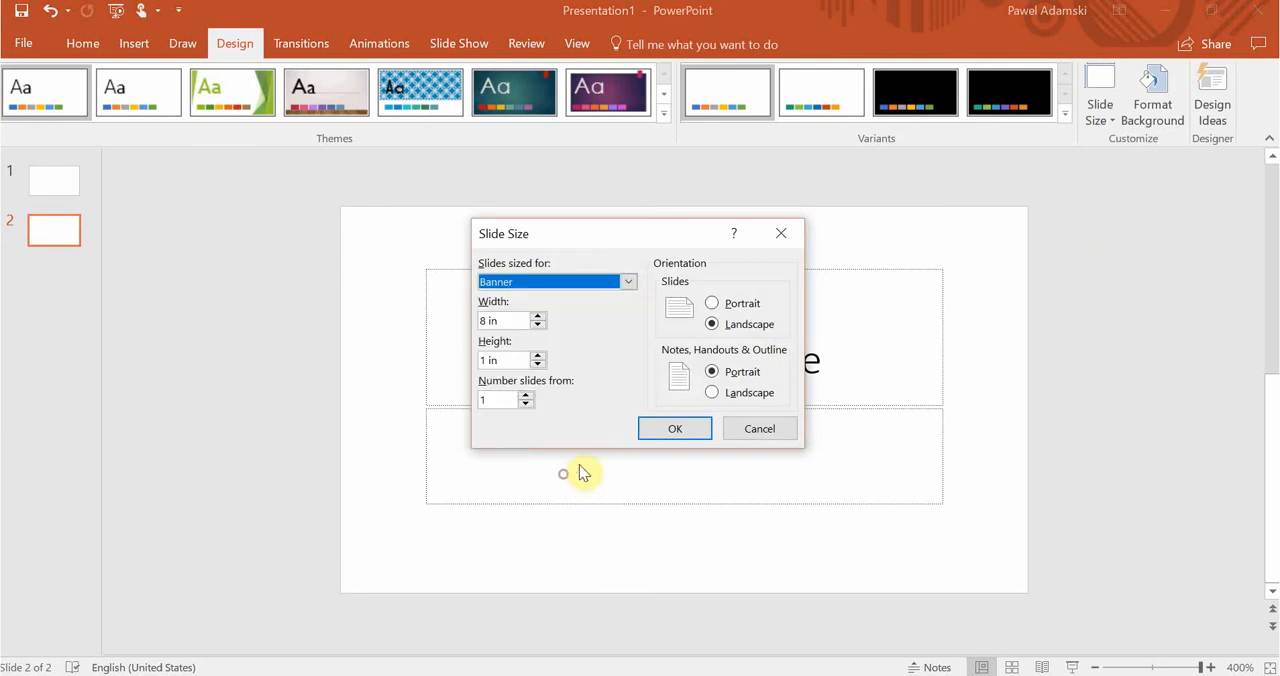
pyautogui.click(674, 428)
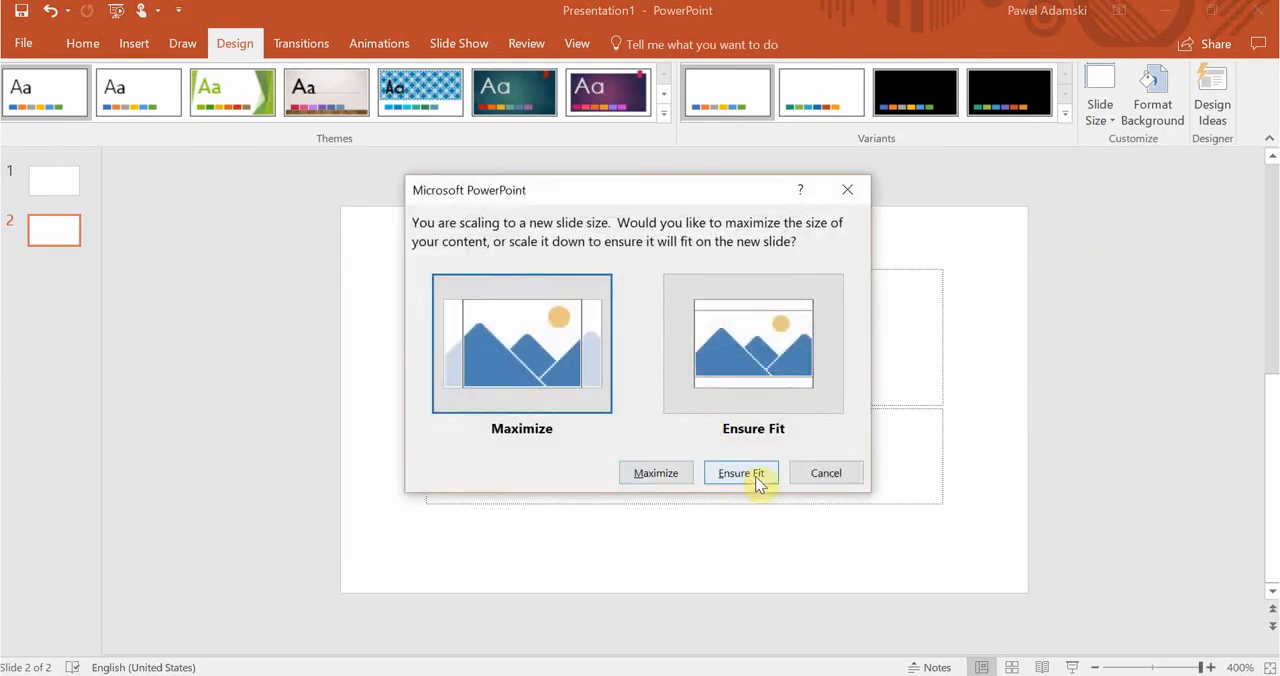
pyautogui.click(740, 472)
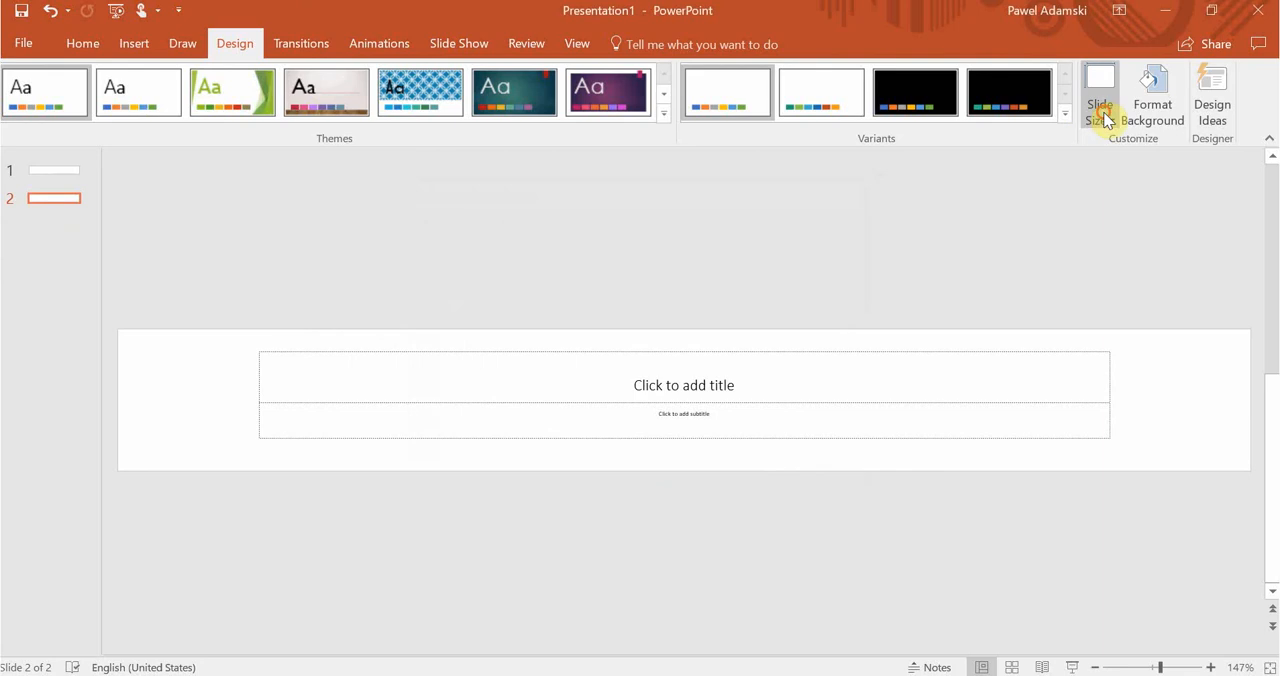
# Change both slides to the 35mm Slides size with content maximized
pyautogui.click(1099, 103)
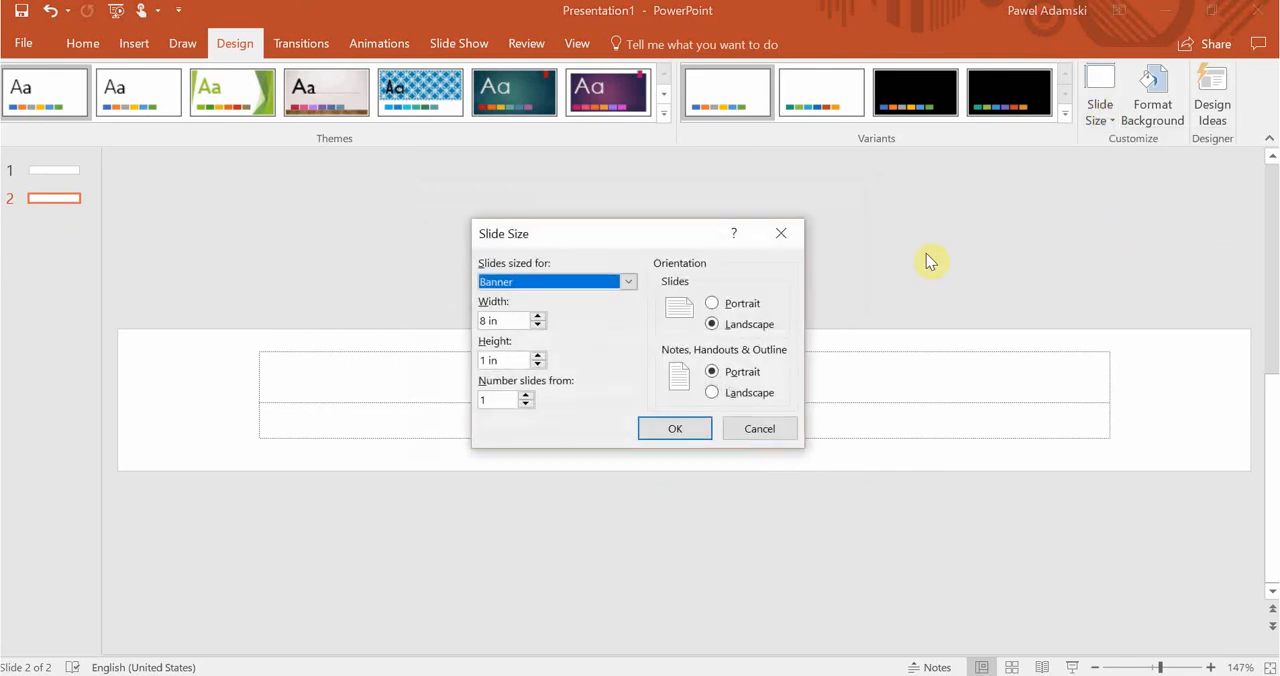
pyautogui.click(628, 281)
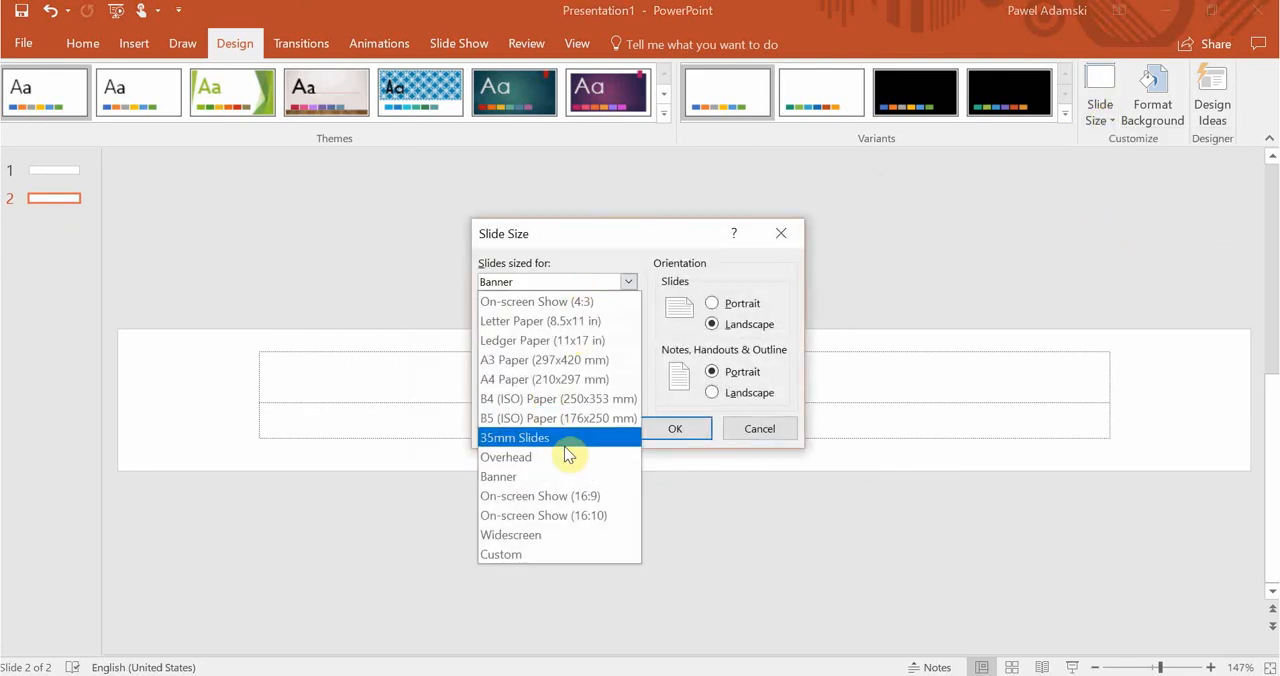
pyautogui.click(675, 428)
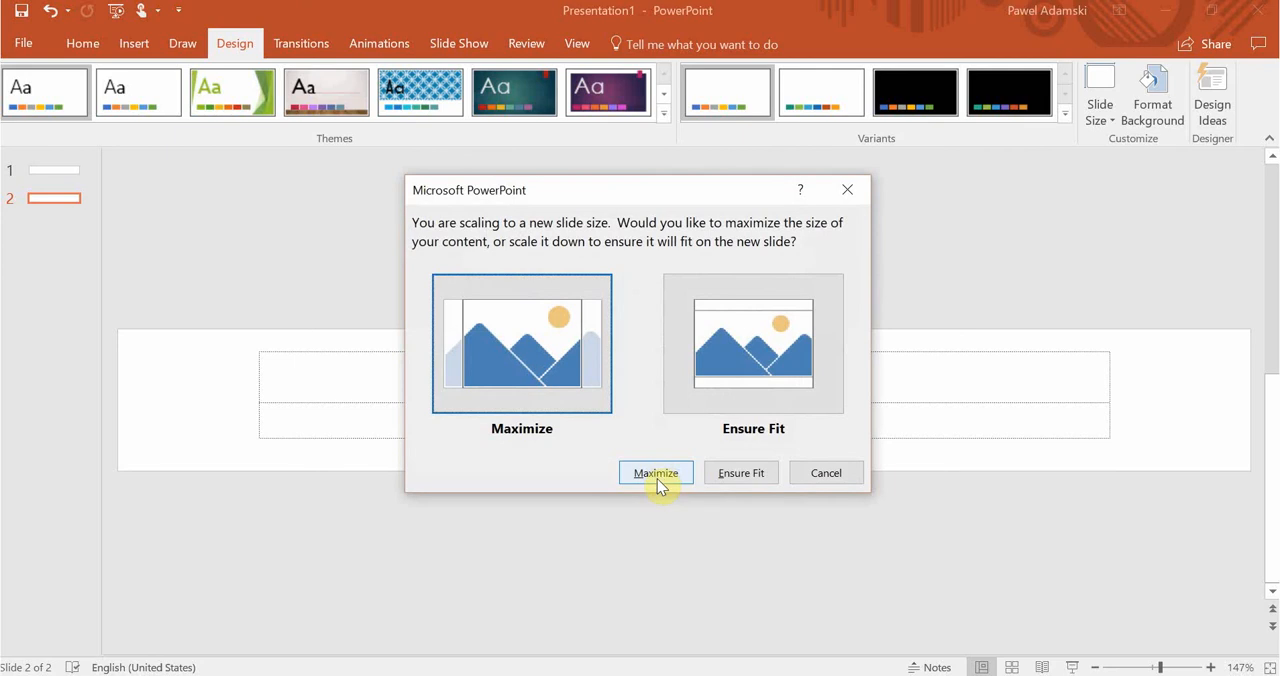
pyautogui.click(655, 472)
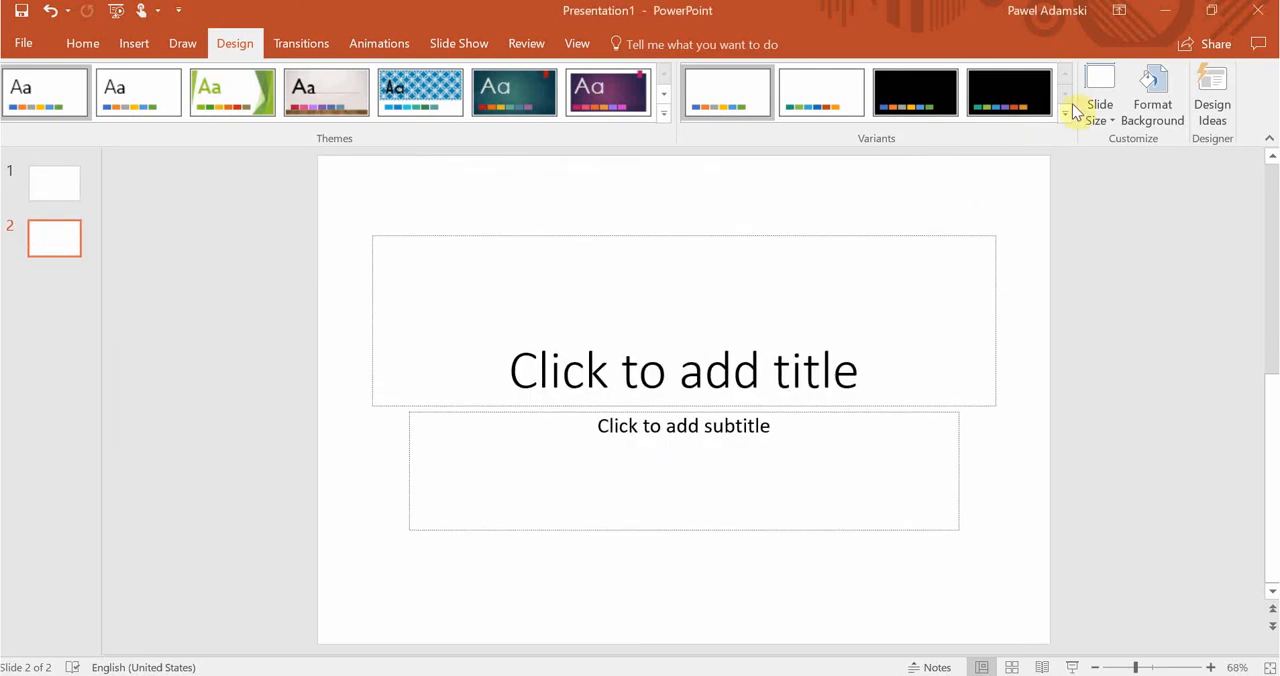
pyautogui.click(1099, 95)
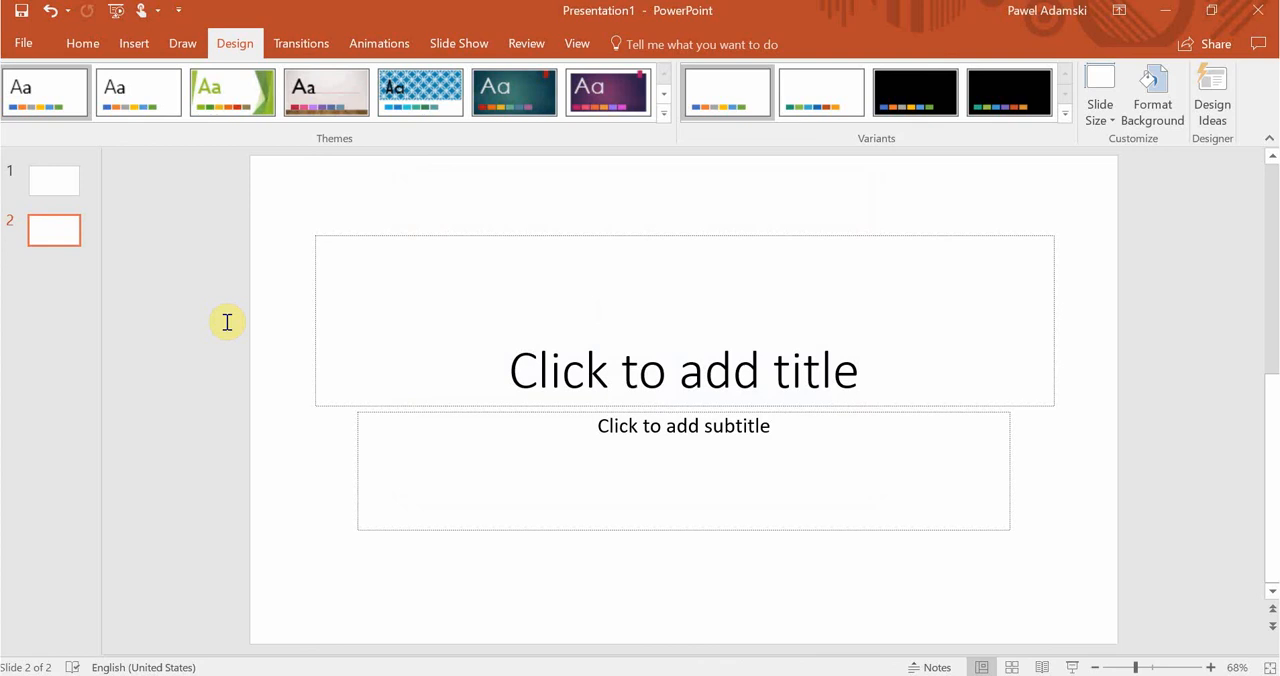
pyautogui.moveTo(225, 325)
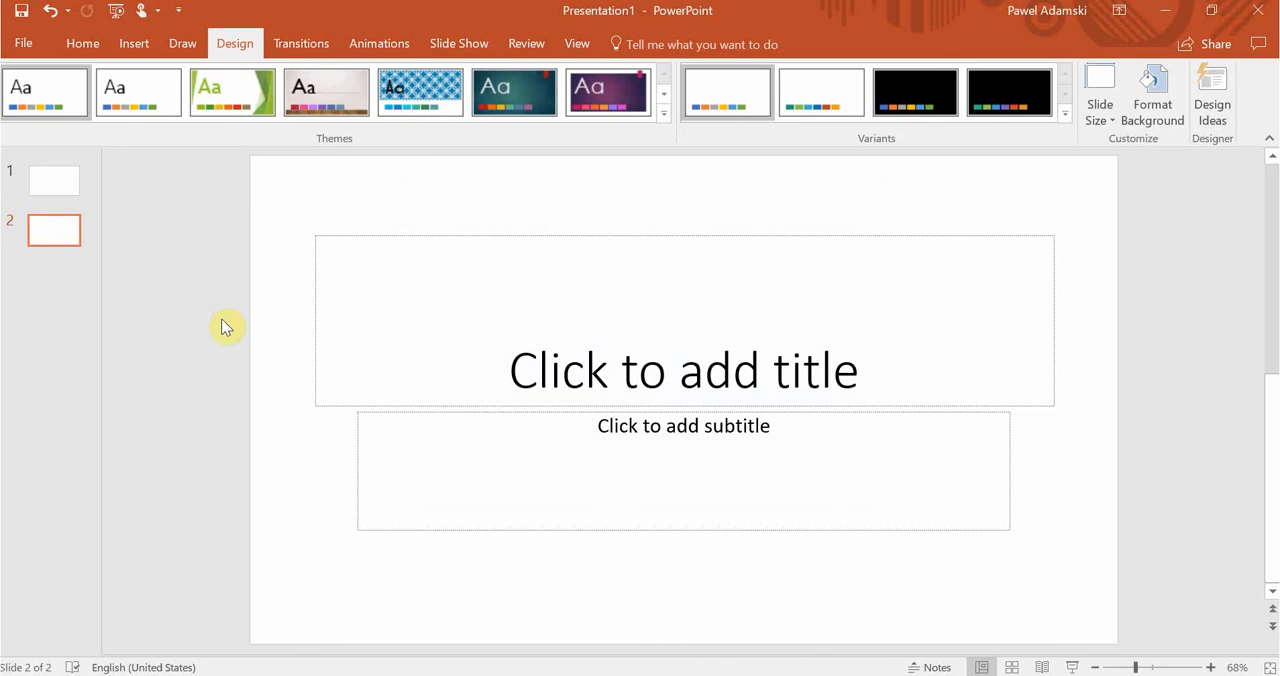